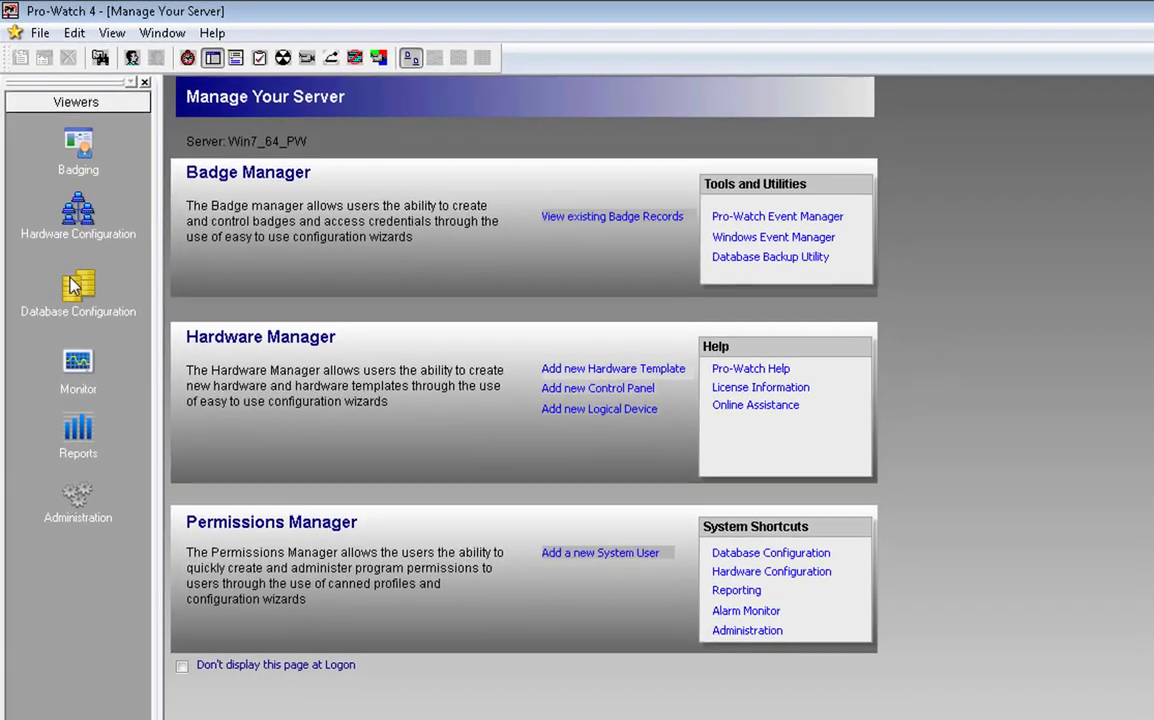
Show the Database Configuration list in the Viewers bar
click(78, 290)
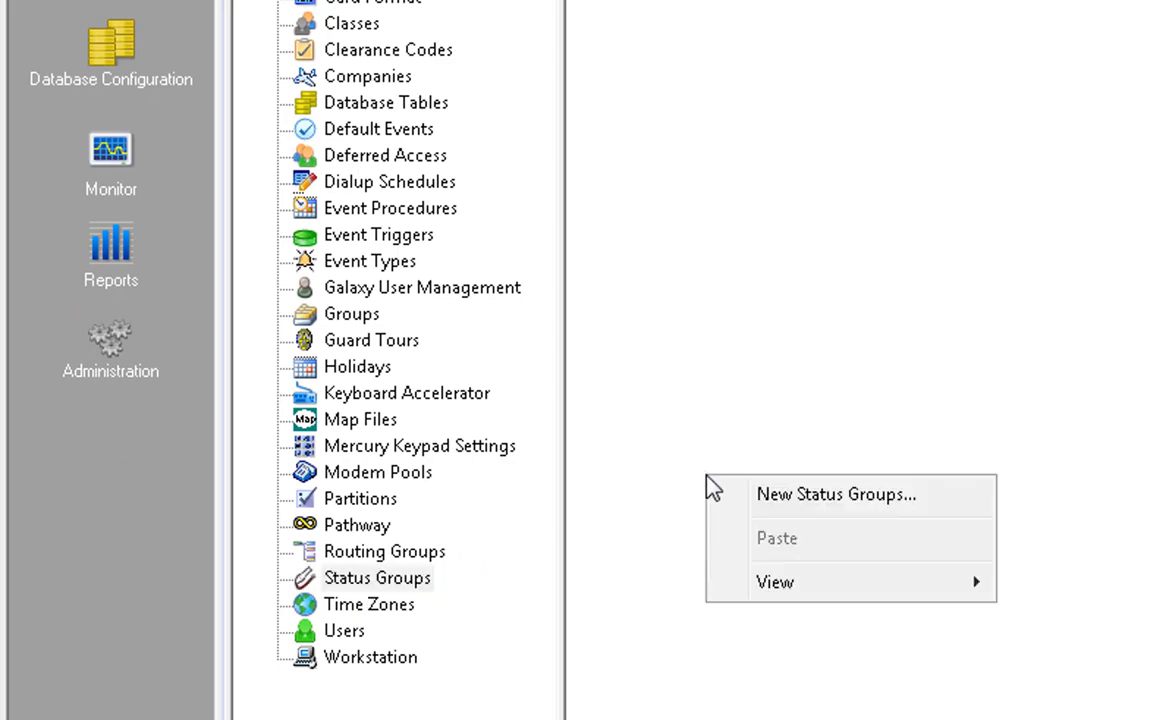
Start a new status group and name its description 'Readers'
click(836, 494)
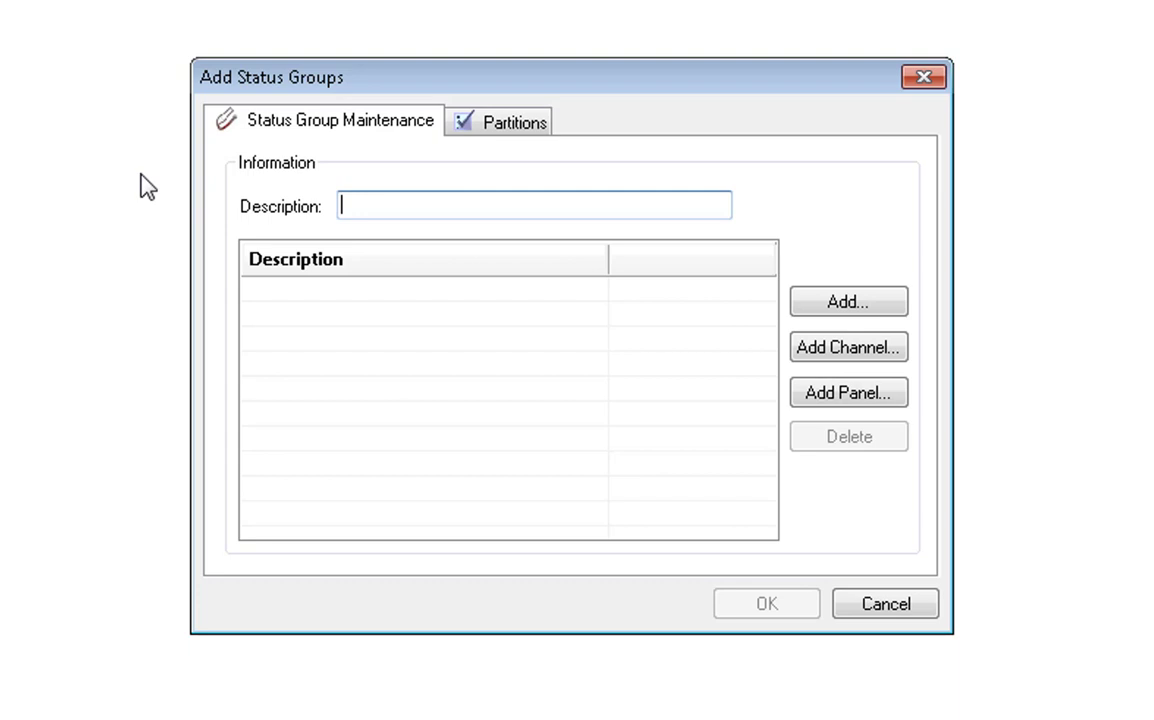
text(R)
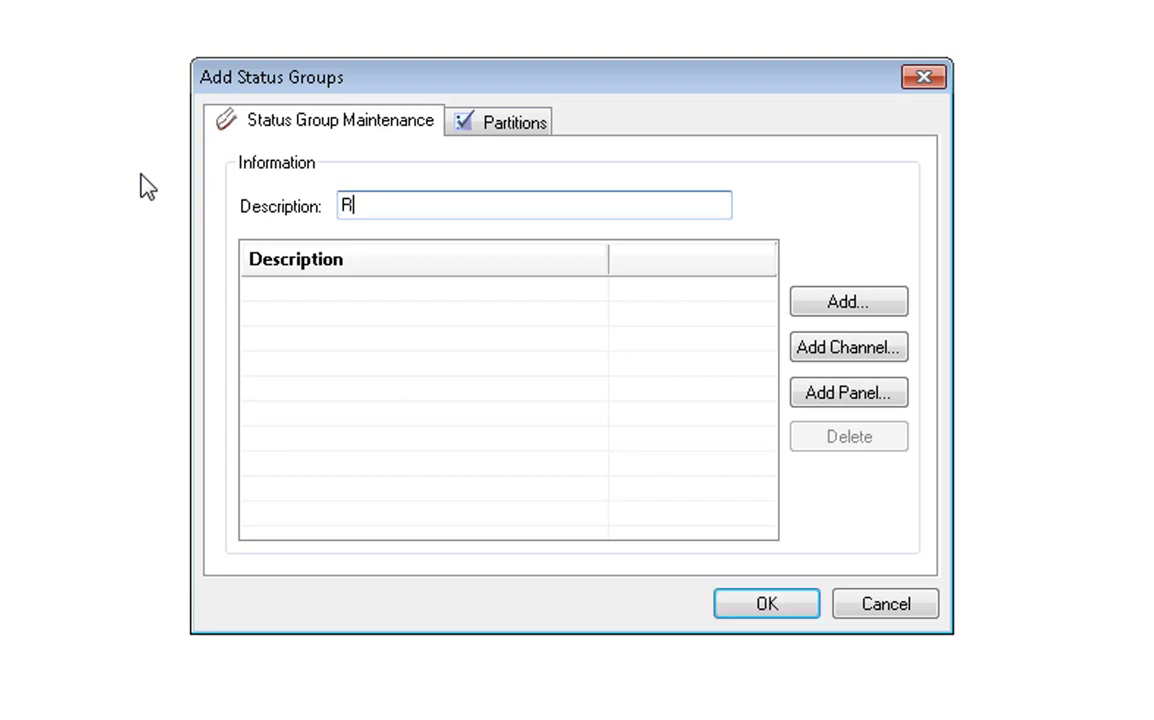
text(eaders)
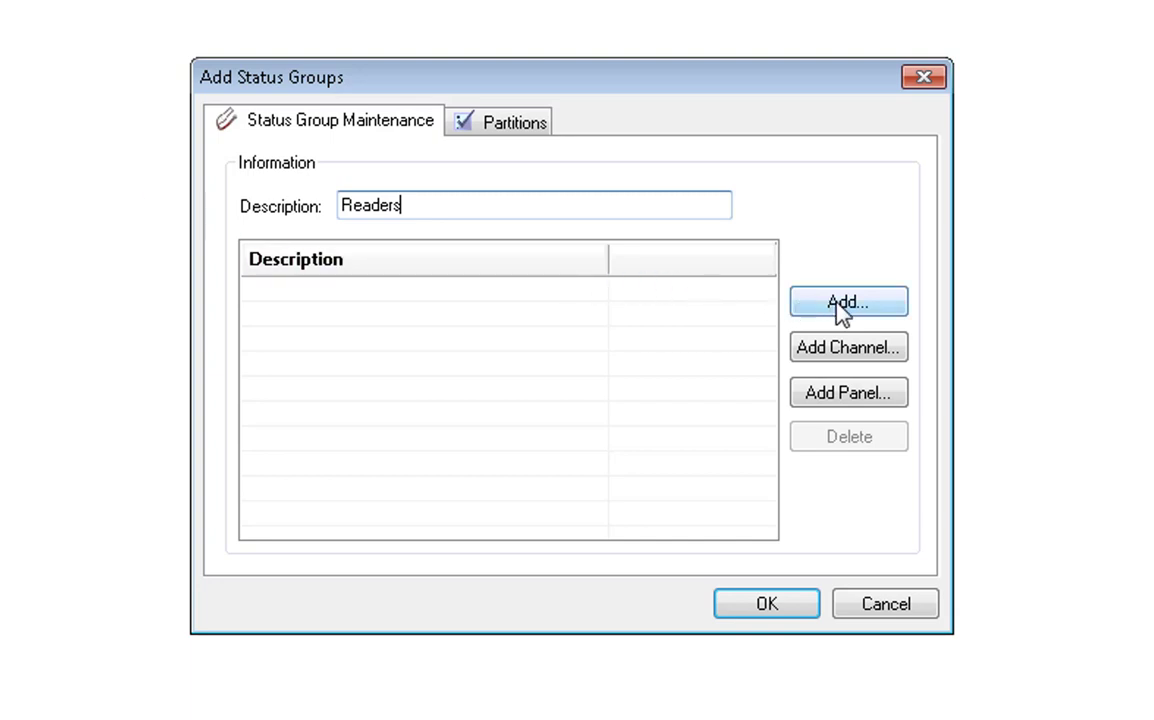
Add PW6K Reader 0 and PW6K Reader 1 as logical devices of the Readers group
click(848, 300)
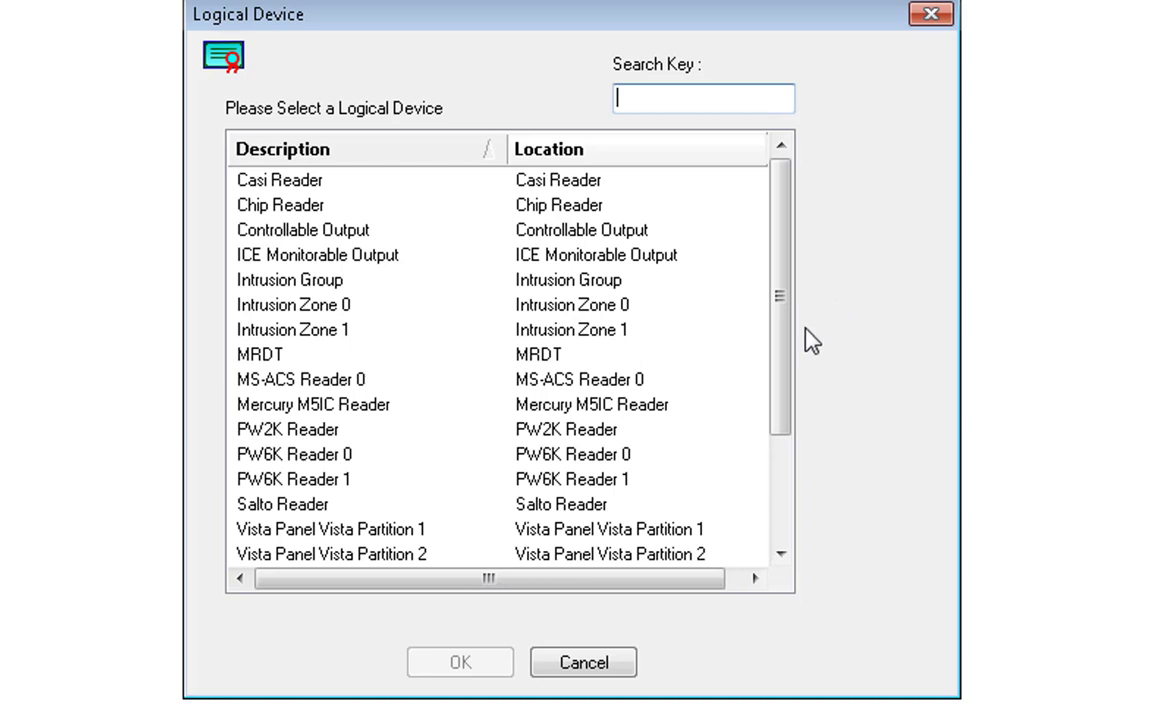
click(296, 454)
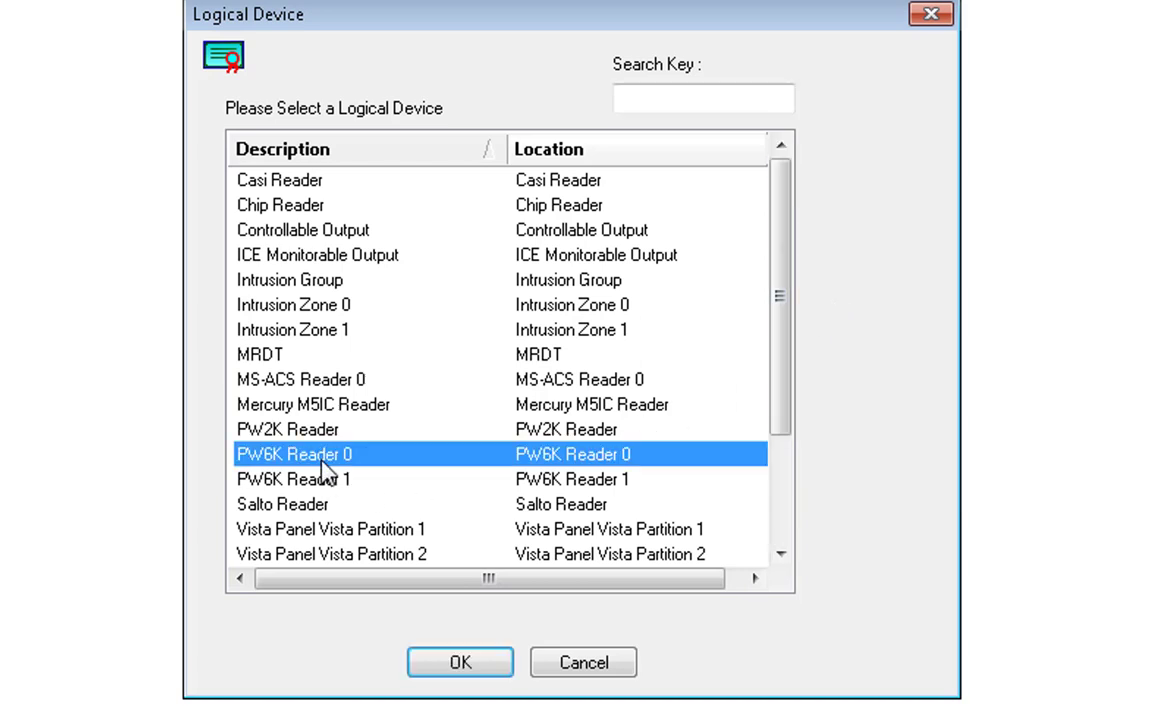
click(296, 480)
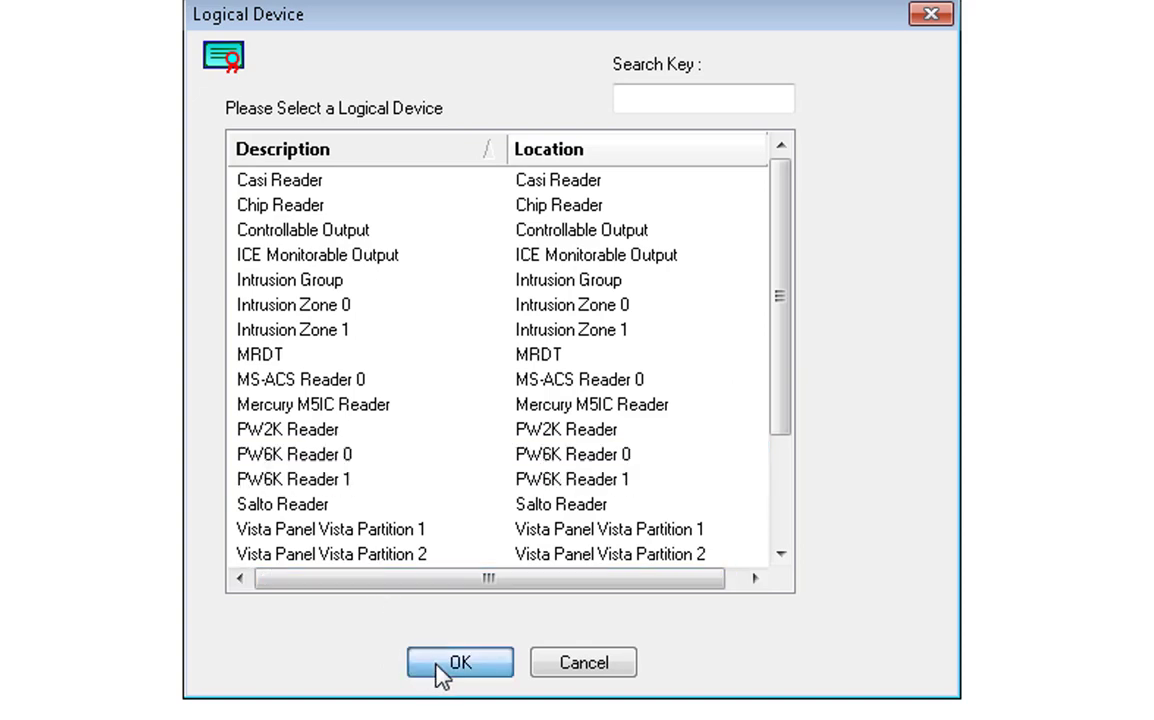
click(458, 662)
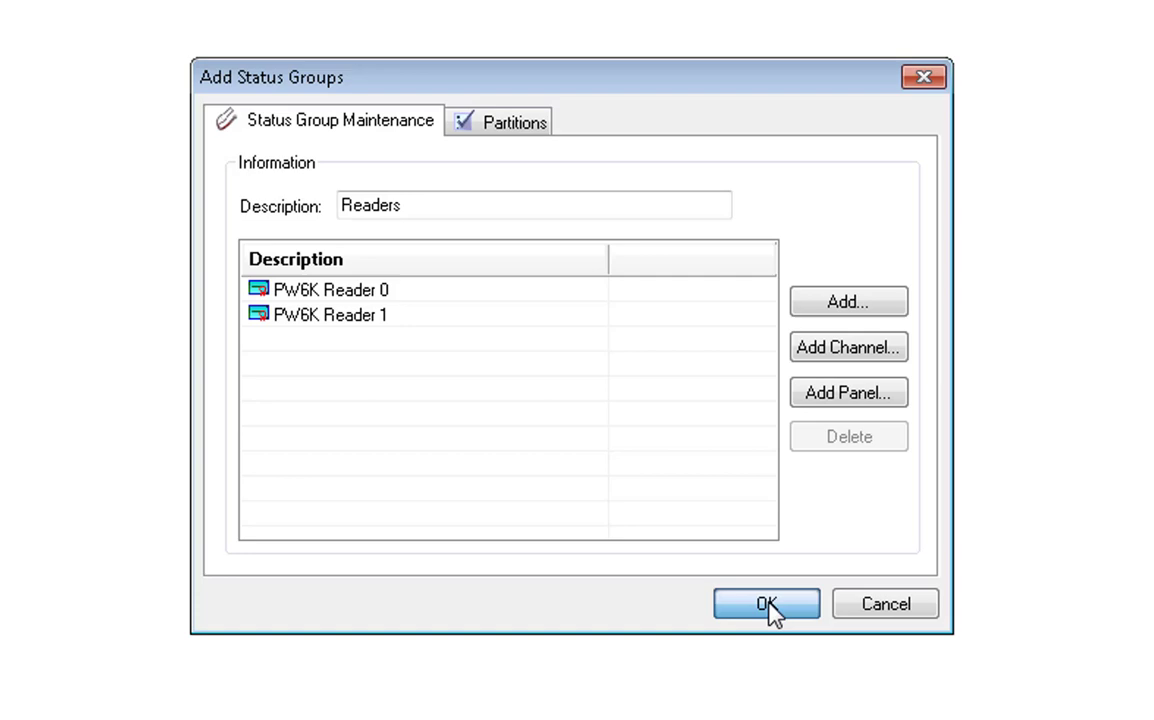
Save the Readers status group so it joins the two existing system groups
click(764, 604)
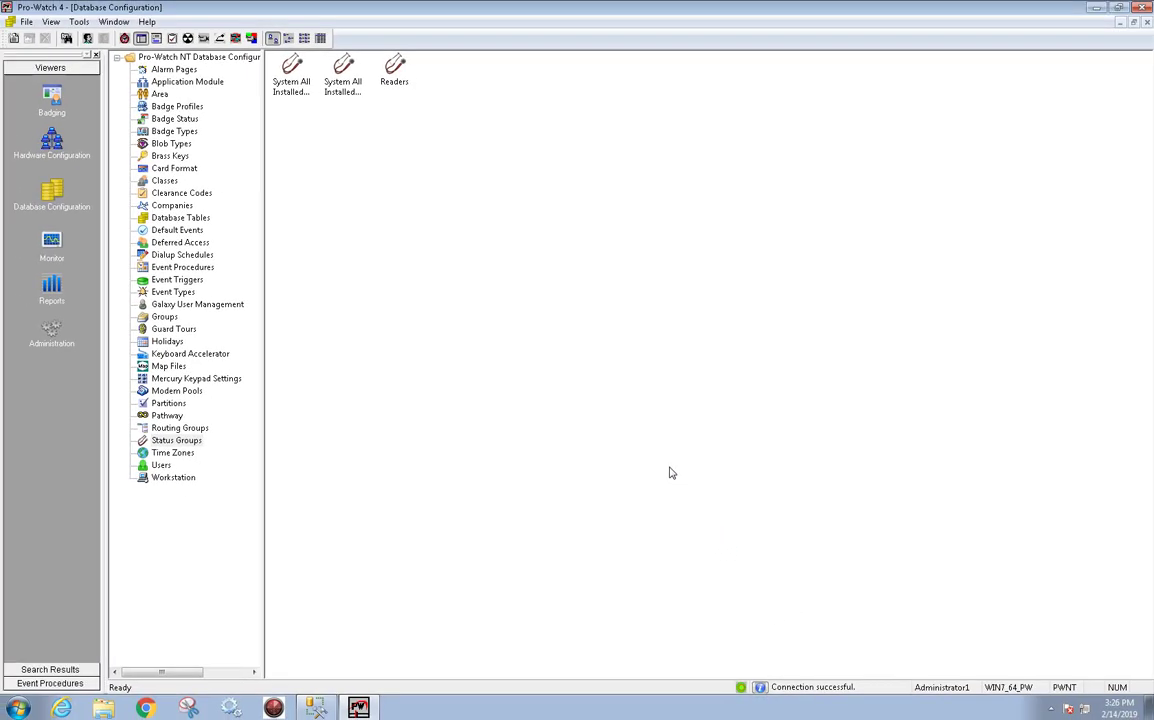
mouse_move(930, 218)
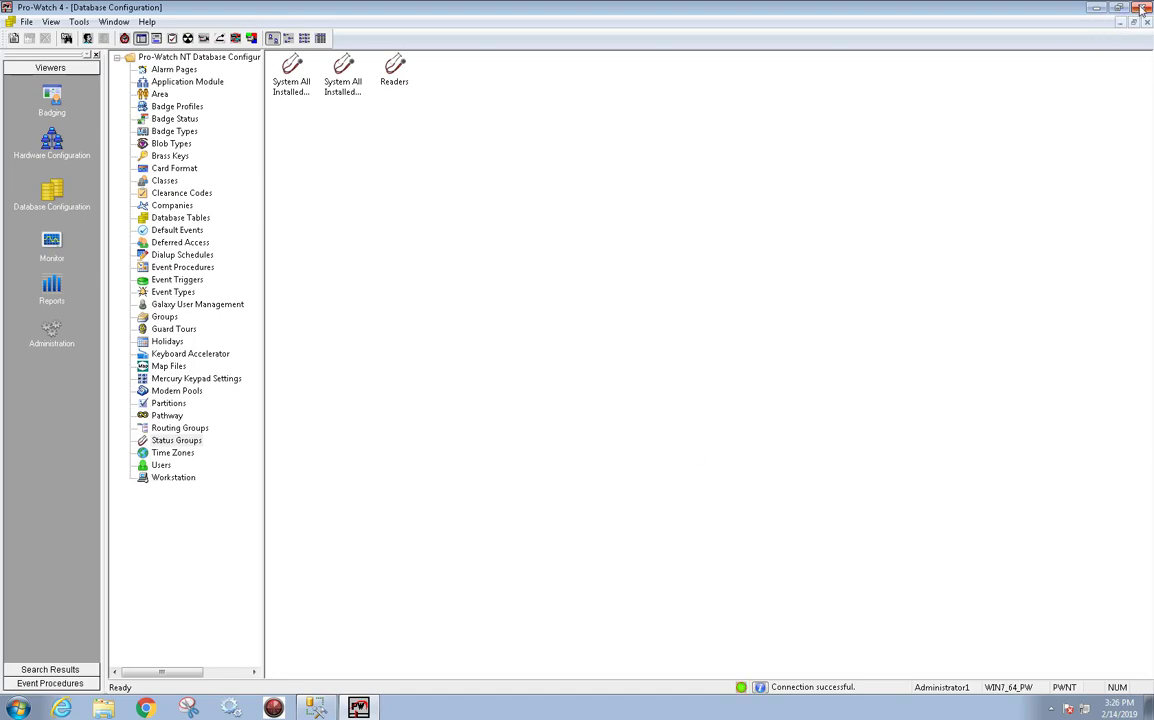
Close Pro-Watch 4 and relaunch it from the desktop shortcut to its Manage Your Server page
click(1120, 8)
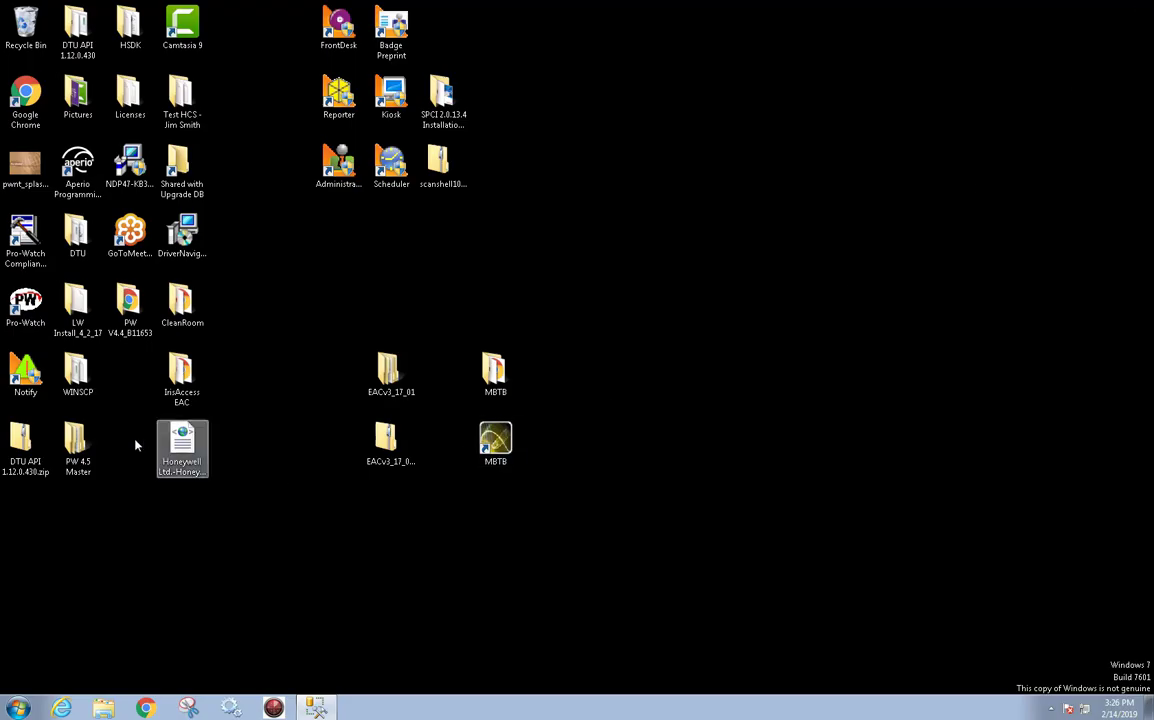
click(26, 304)
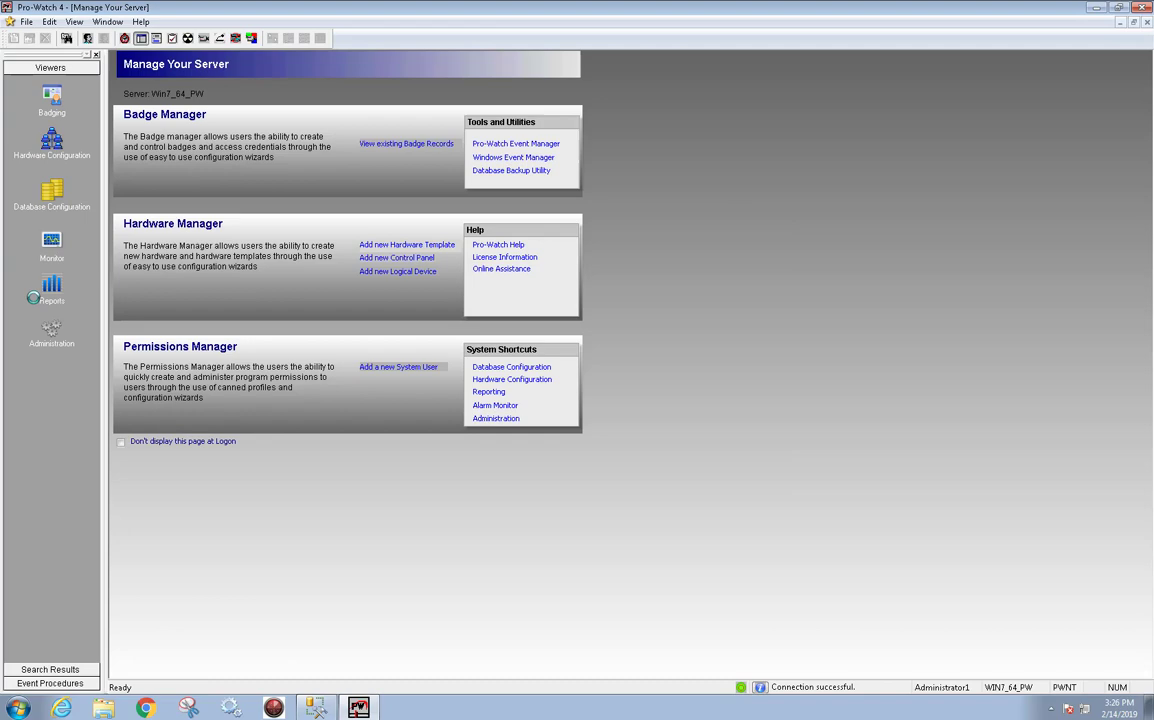
click(1132, 8)
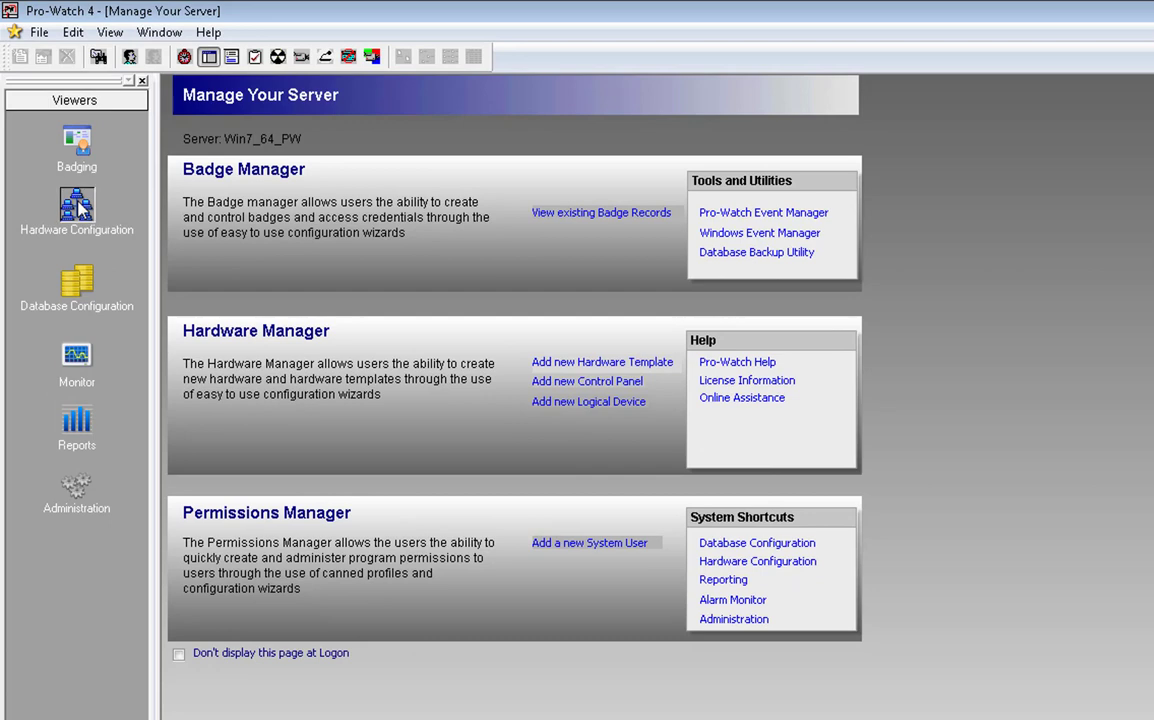
Under Hardware Configuration, show the Readers group devices and PW6K Reader 0's device statuses
click(76, 210)
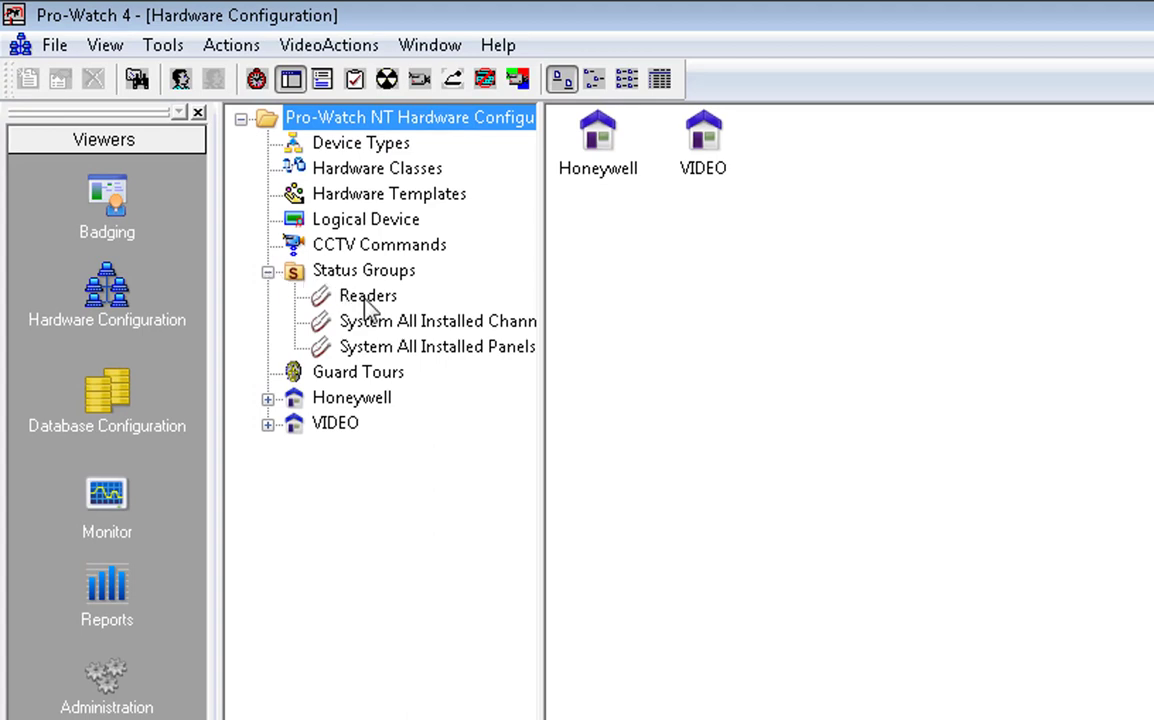
click(368, 296)
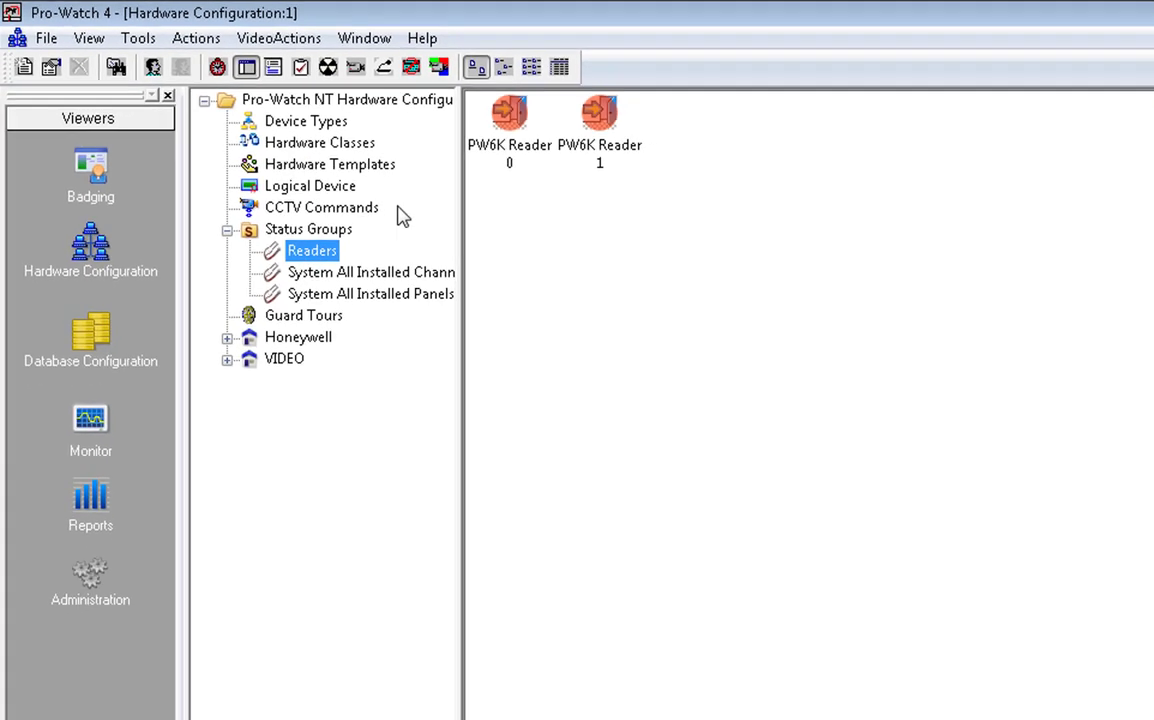
click(510, 114)
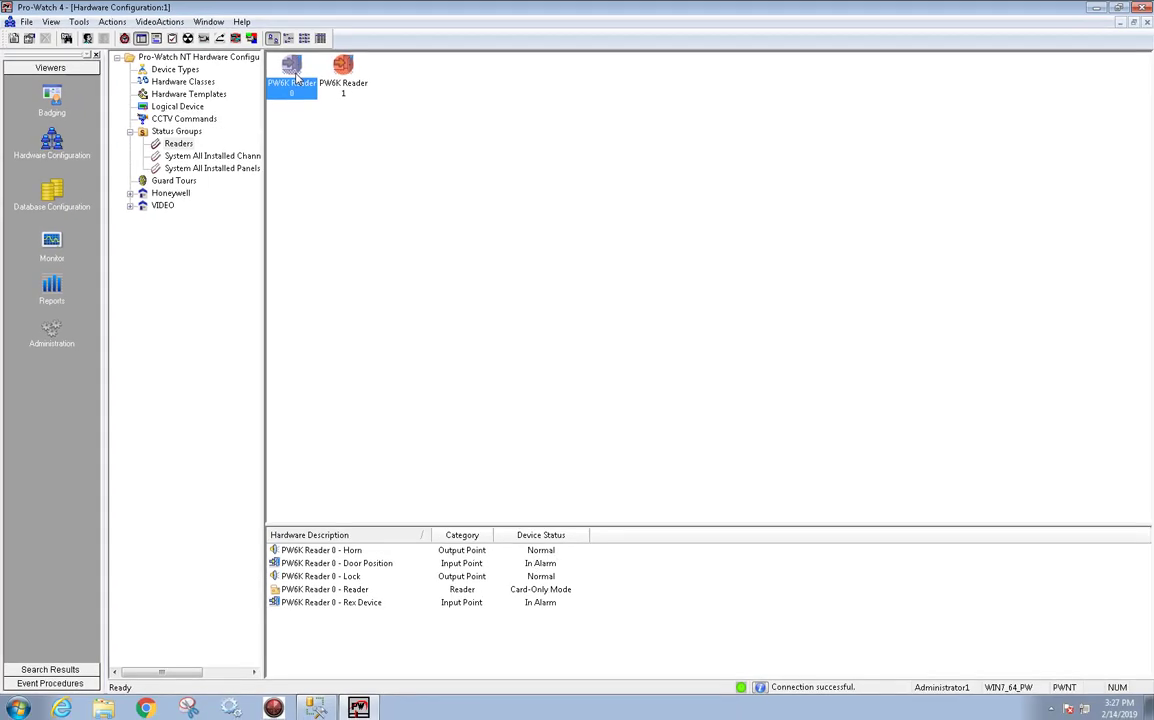